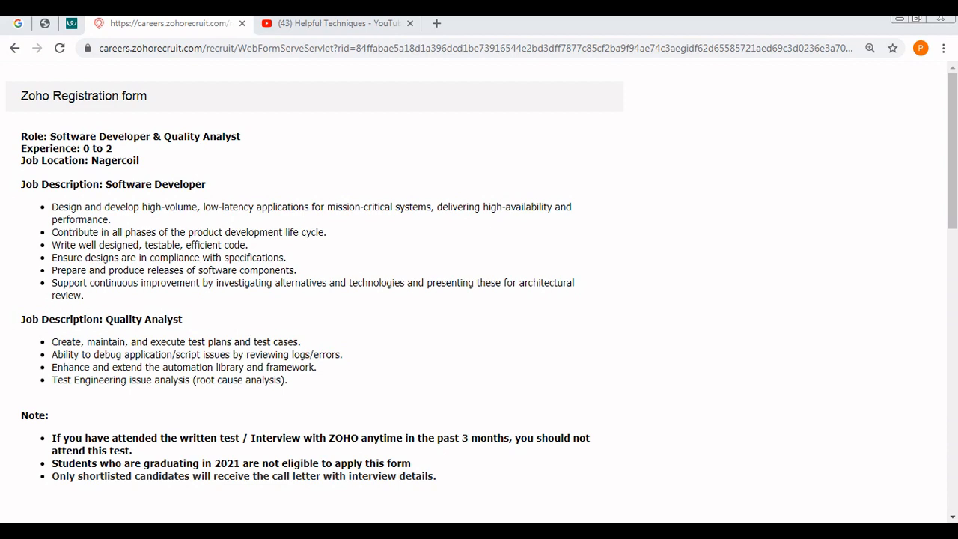
Browse the Helpful Techniques channel's recruitment-drive videos, then return to the Zoho registration form
{"action": "left_click", "coordinate": [332, 24]}
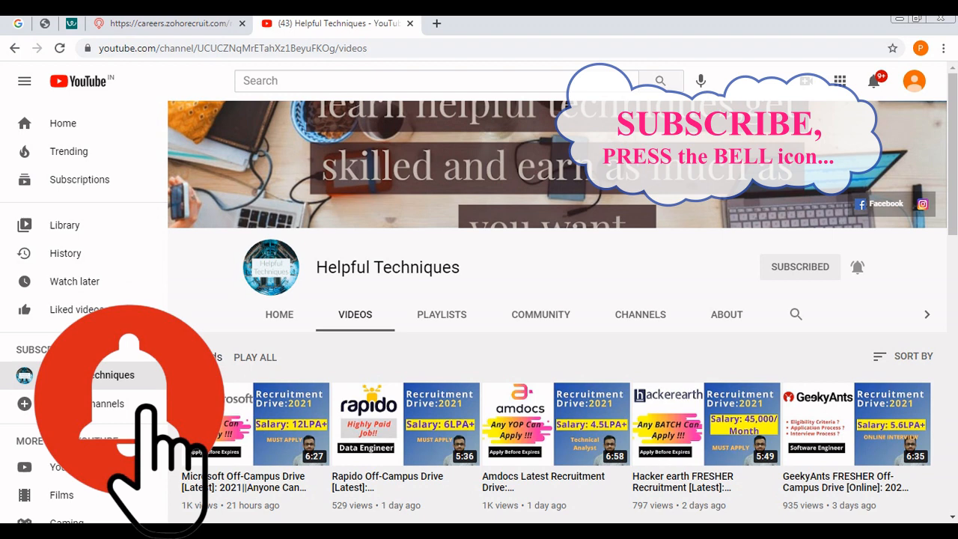
{"action": "scroll", "scroll_direction": "down", "scroll_amount": 3}
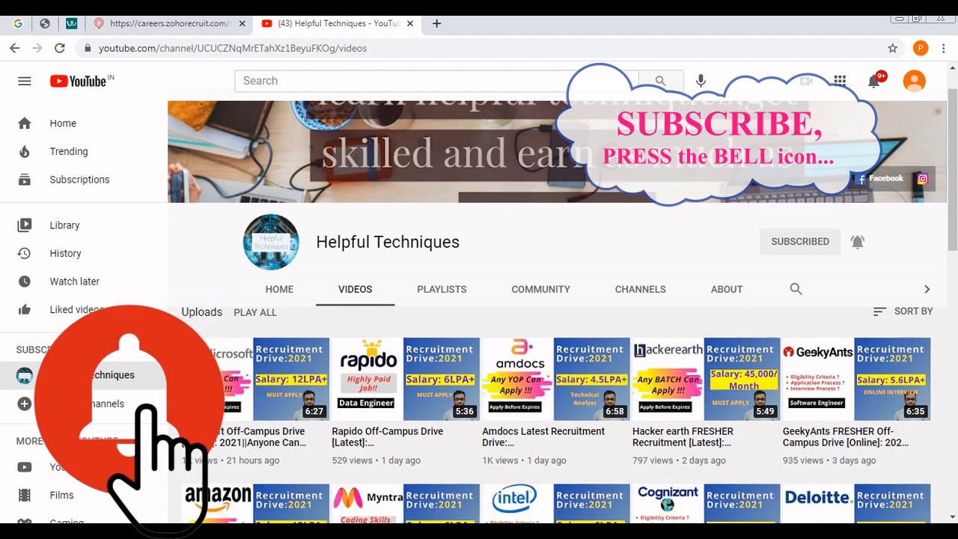
{"action": "scroll", "scroll_direction": "down", "scroll_amount": 3}
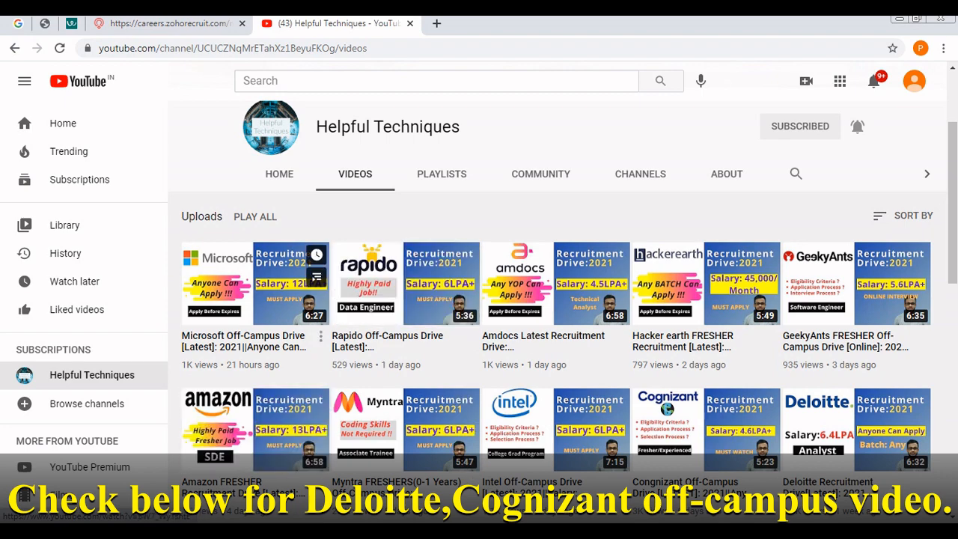
{"action": "scroll", "scroll_direction": "down", "scroll_amount": 3}
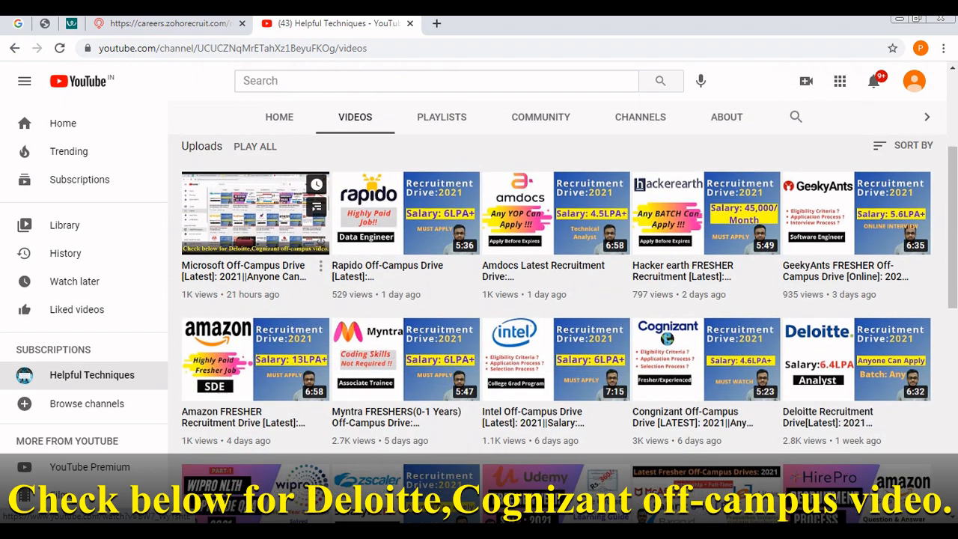
{"action": "scroll", "scroll_direction": "down", "scroll_amount": 3}
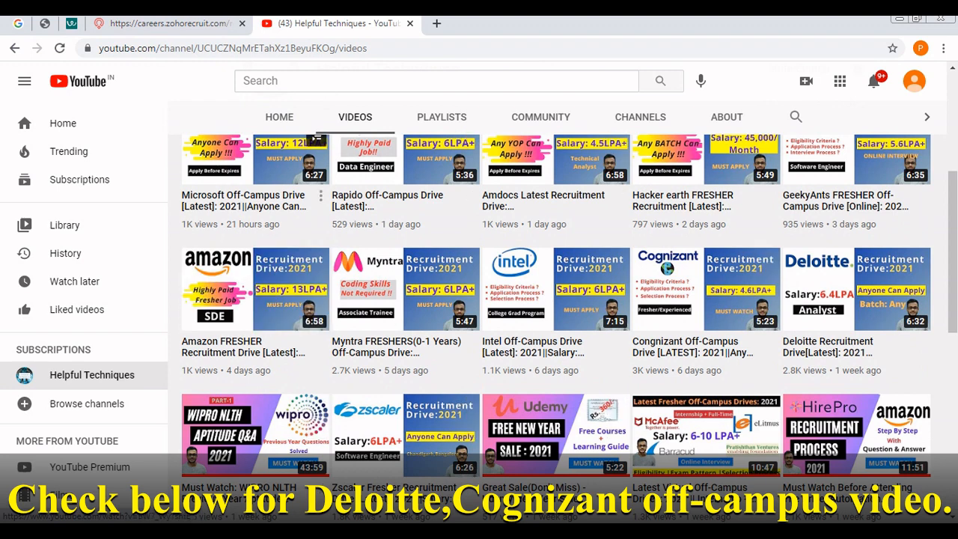
{"action": "mouse_move", "coordinate": [254, 287]}
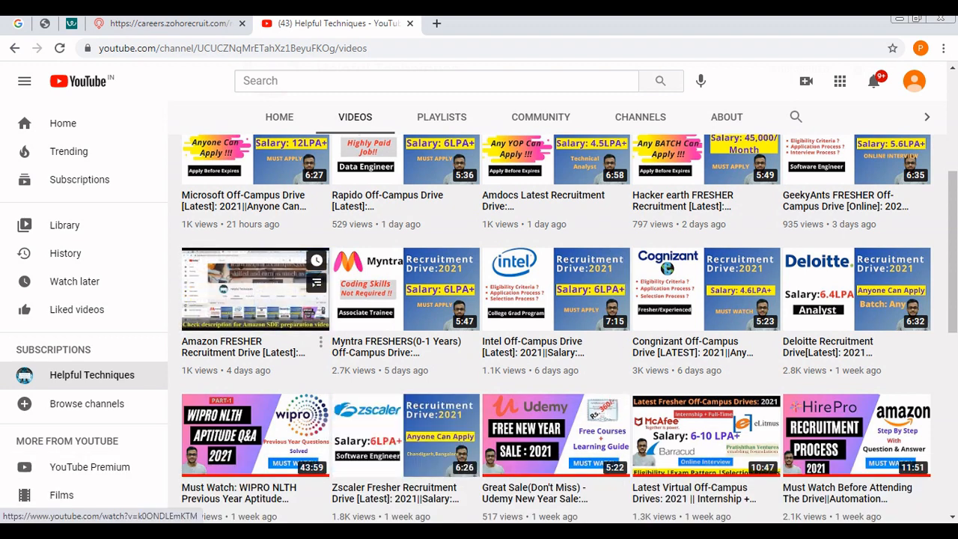
{"action": "scroll", "scroll_direction": "down", "scroll_amount": 3}
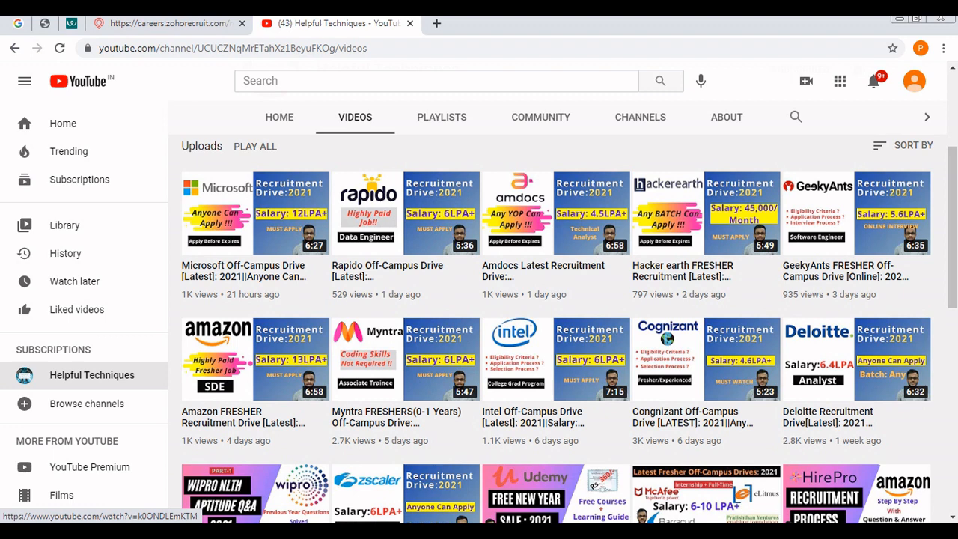
{"action": "left_click", "coordinate": [165, 24]}
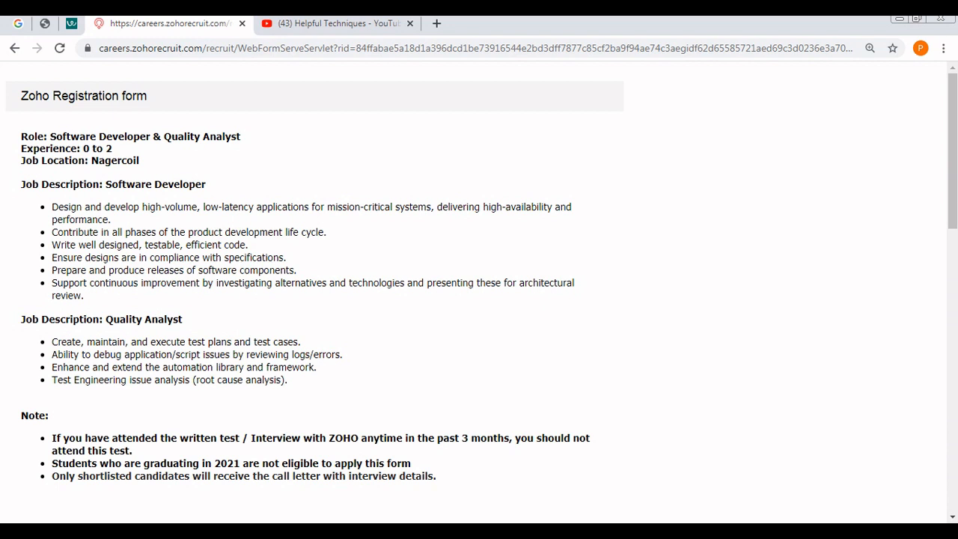
{"action": "double_click", "coordinate": [84, 96]}
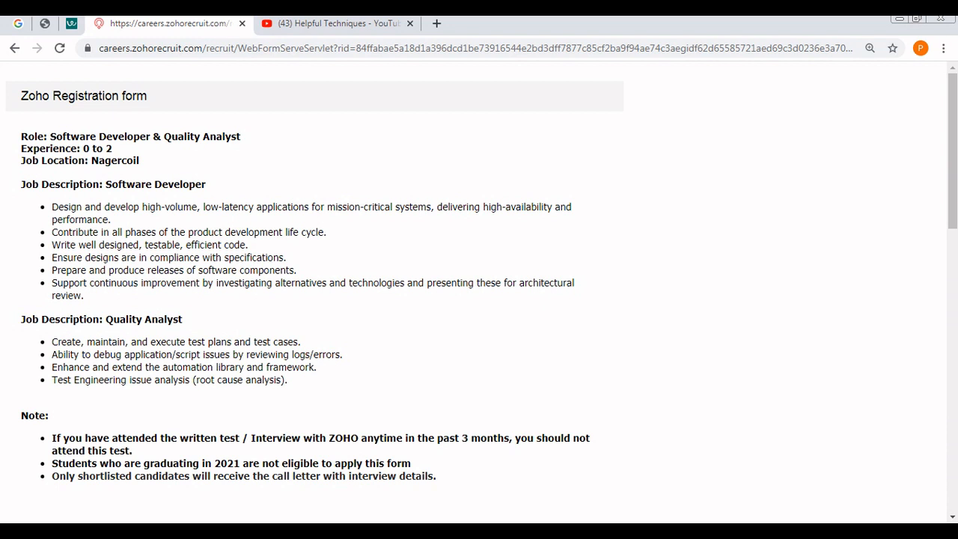
{"action": "left_click_drag", "start_coordinate": [54, 136], "coordinate": [234, 136]}
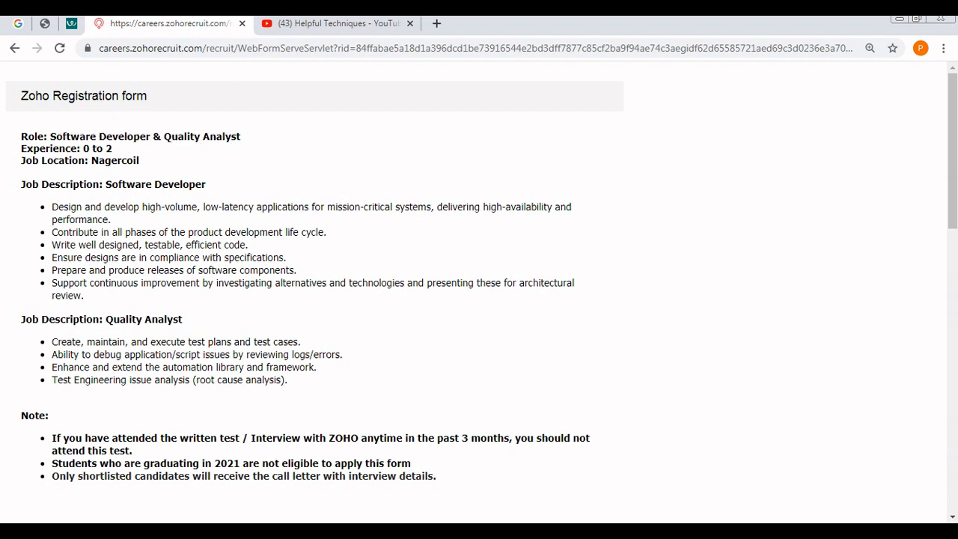
{"action": "double_click", "coordinate": [95, 148]}
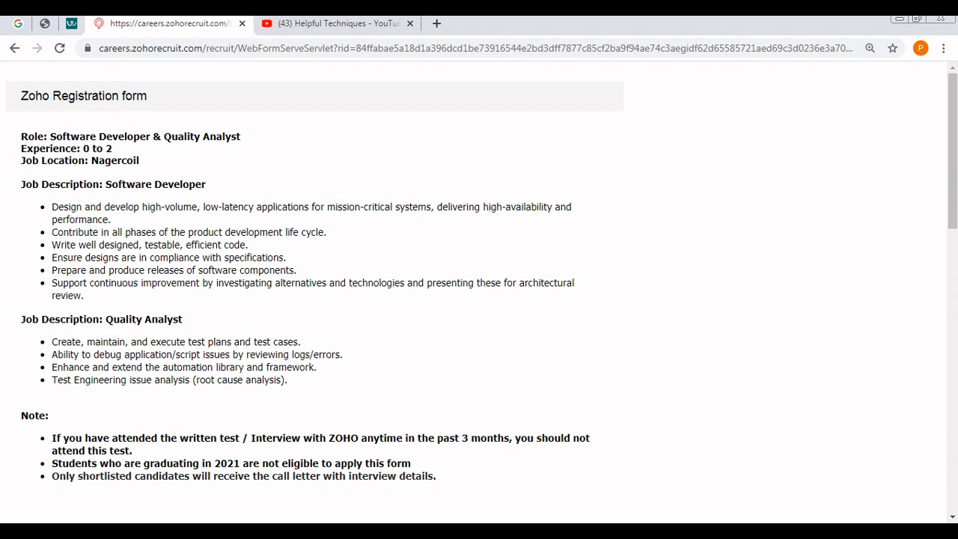
{"action": "double_click", "coordinate": [156, 185]}
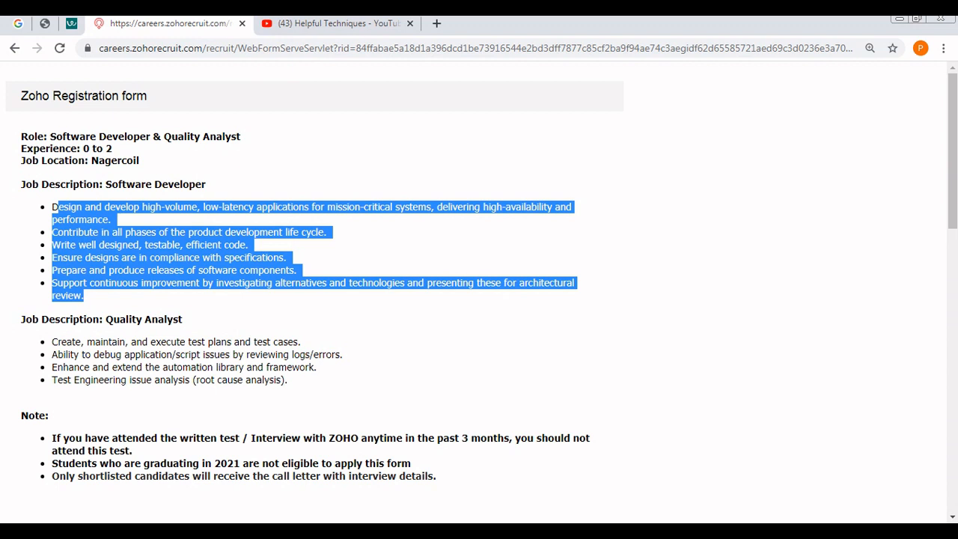
{"action": "left_click", "coordinate": [315, 322]}
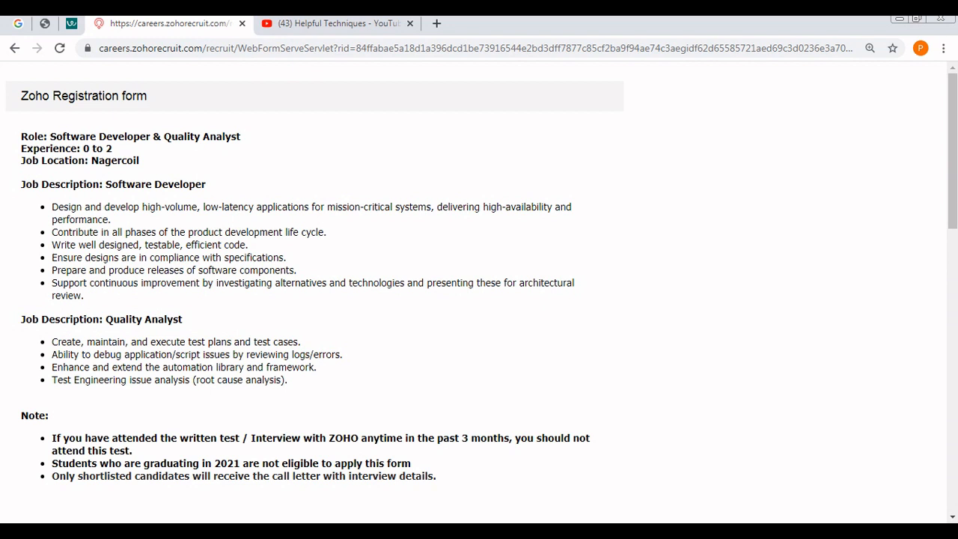
{"action": "left_click_drag", "start_coordinate": [121, 246], "coordinate": [202, 246]}
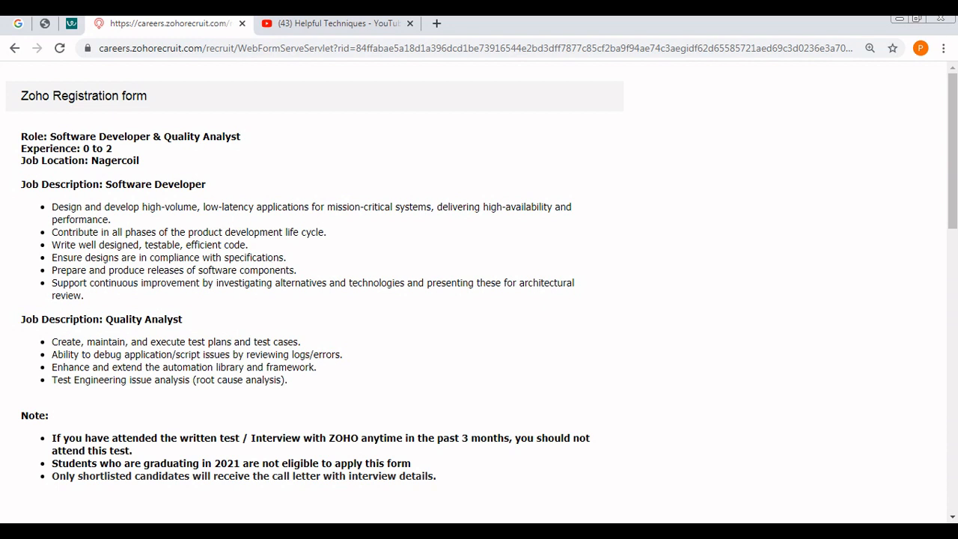
{"action": "left_click_drag", "start_coordinate": [150, 257], "coordinate": [302, 270]}
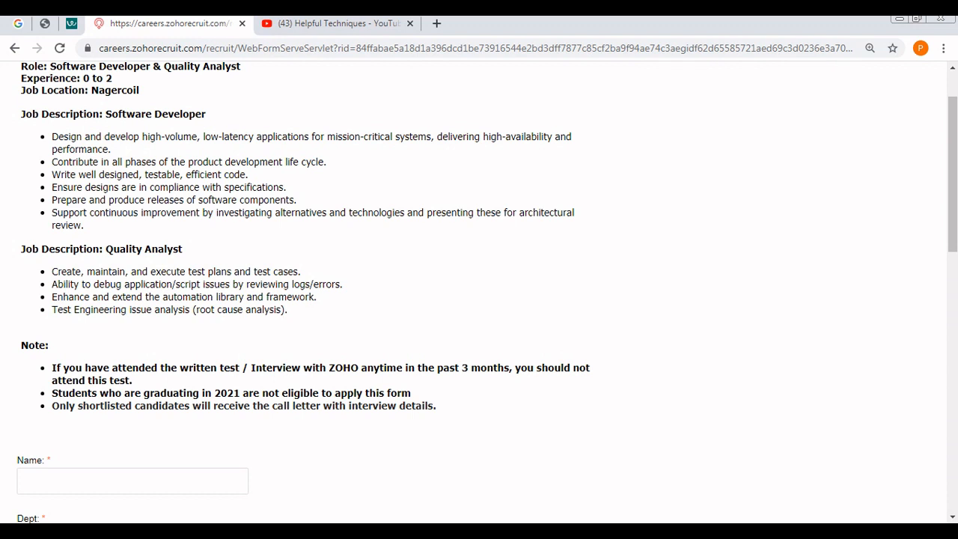
{"action": "left_click_drag", "start_coordinate": [128, 271], "coordinate": [287, 271]}
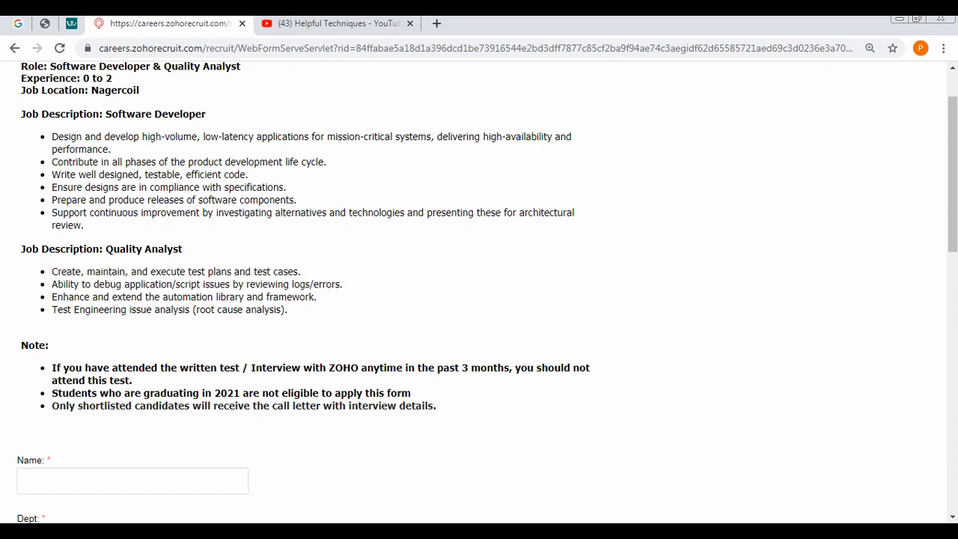
{"action": "left_click_drag", "start_coordinate": [51, 271], "coordinate": [186, 308]}
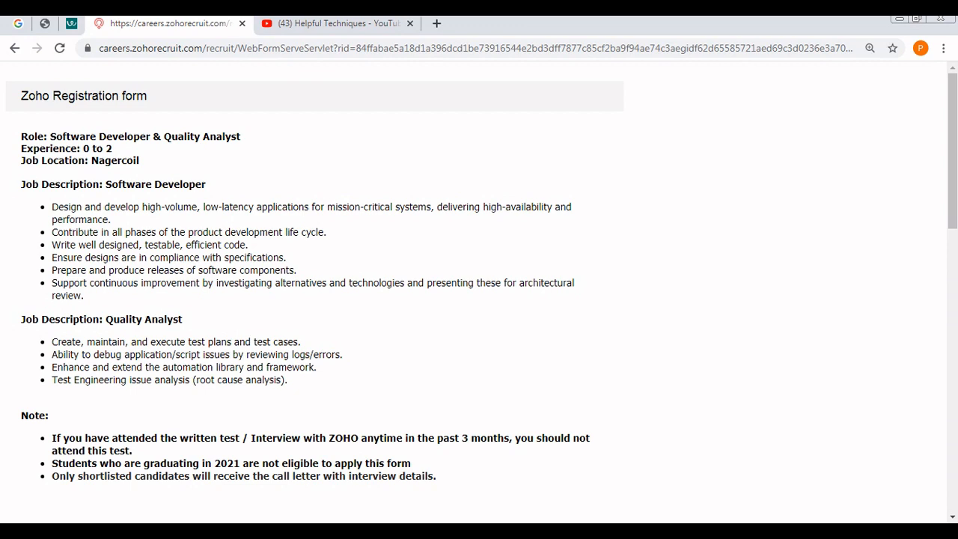
{"action": "double_click", "coordinate": [147, 319]}
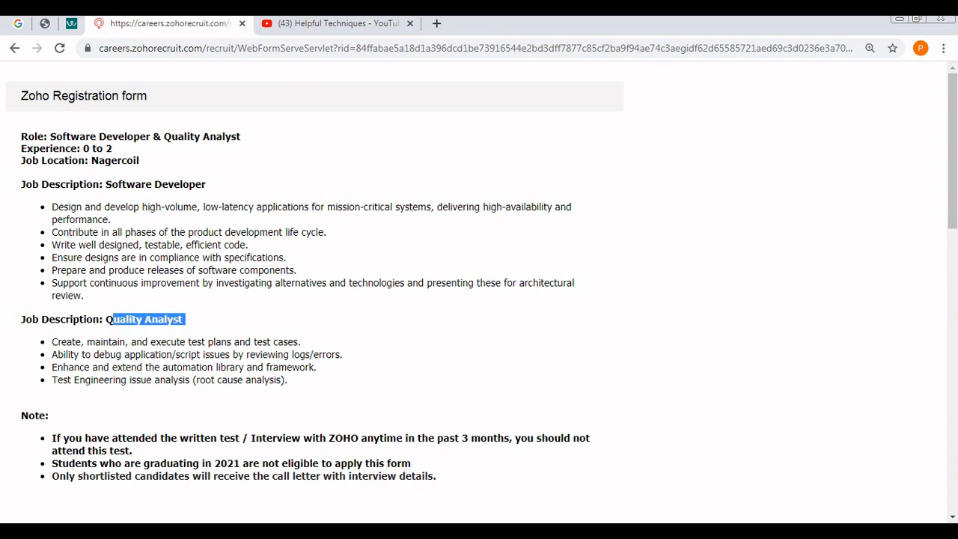
{"action": "scroll", "scroll_direction": "down", "scroll_amount": 3}
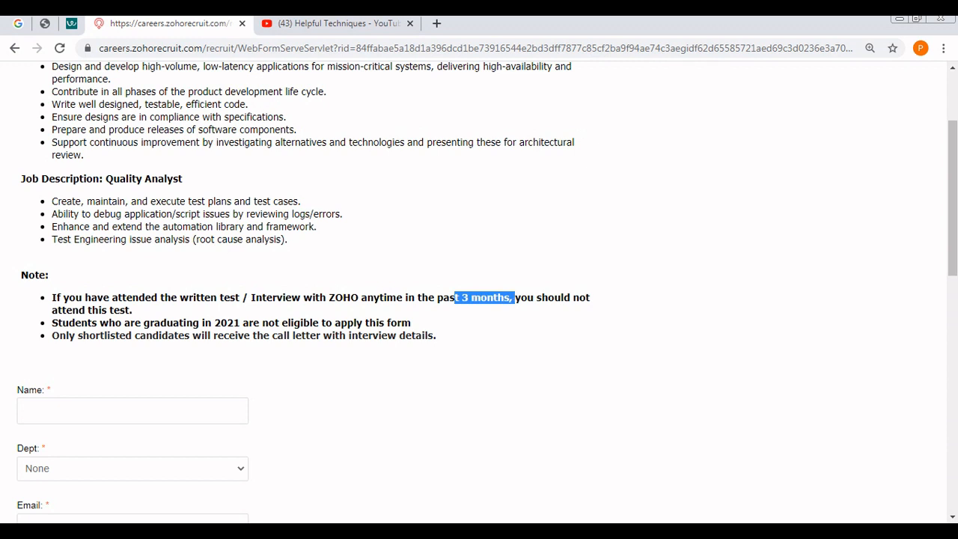
{"action": "left_click_drag", "start_coordinate": [512, 296], "coordinate": [133, 310]}
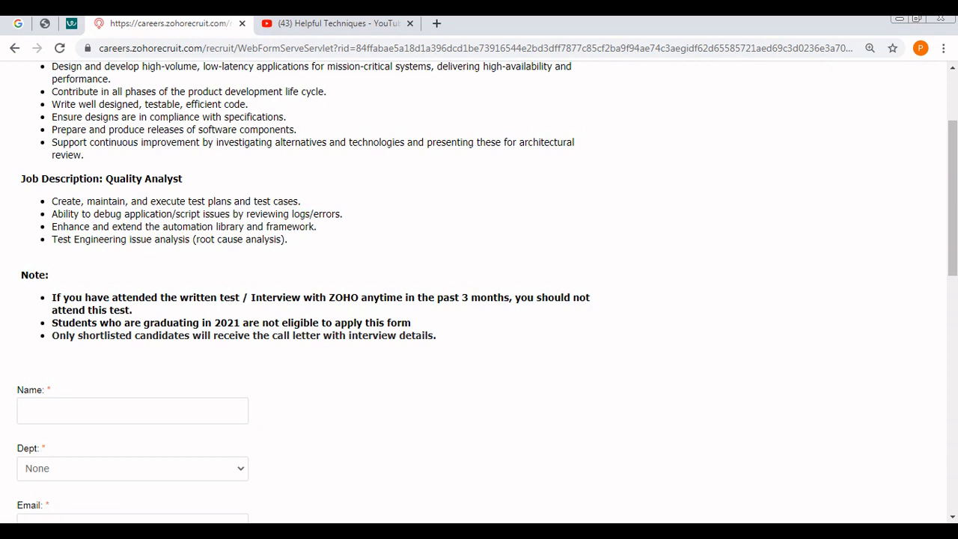
{"action": "double_click", "coordinate": [227, 323]}
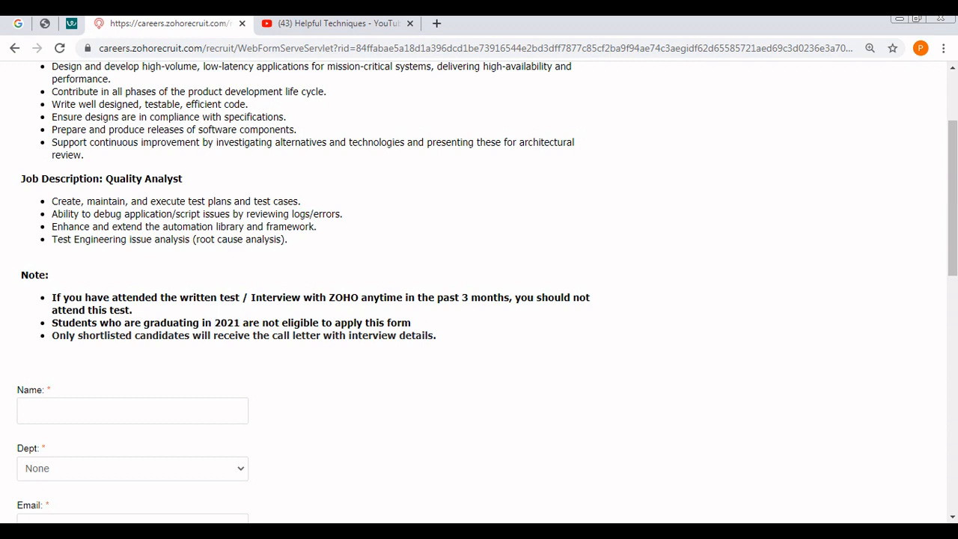
{"action": "left_click_drag", "start_coordinate": [174, 335], "coordinate": [322, 335]}
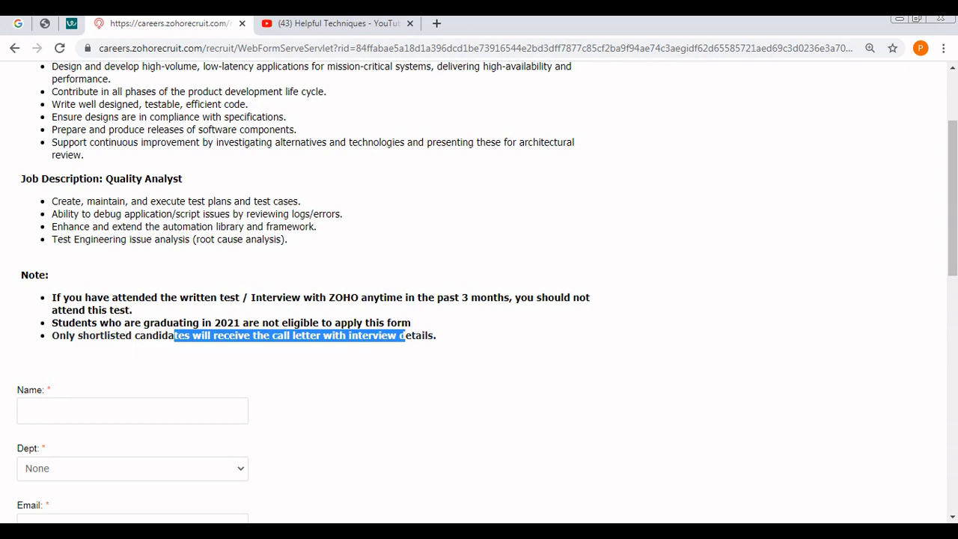
{"action": "scroll", "scroll_direction": "down", "scroll_amount": 3}
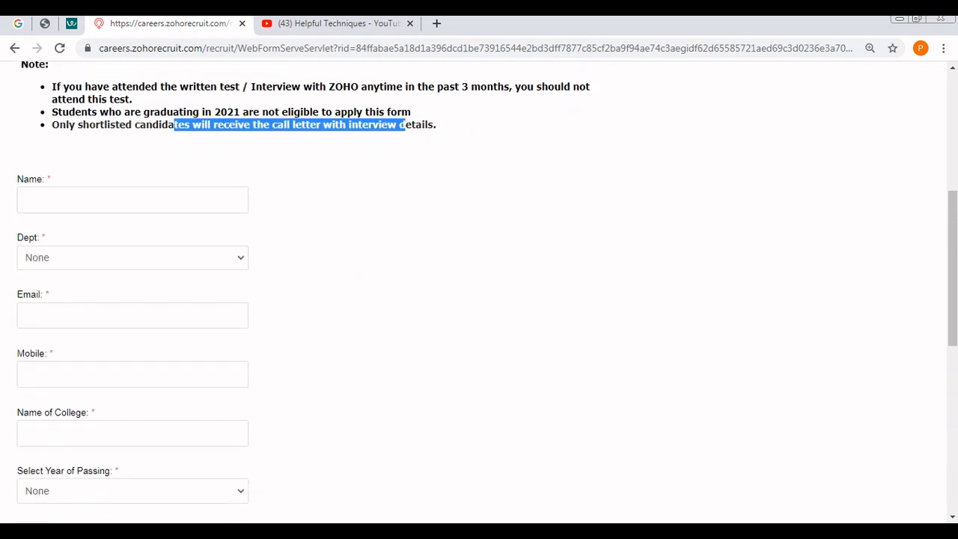
Review the empty Name, note and Mobile fields and the fields below them
{"action": "left_click", "coordinate": [132, 258]}
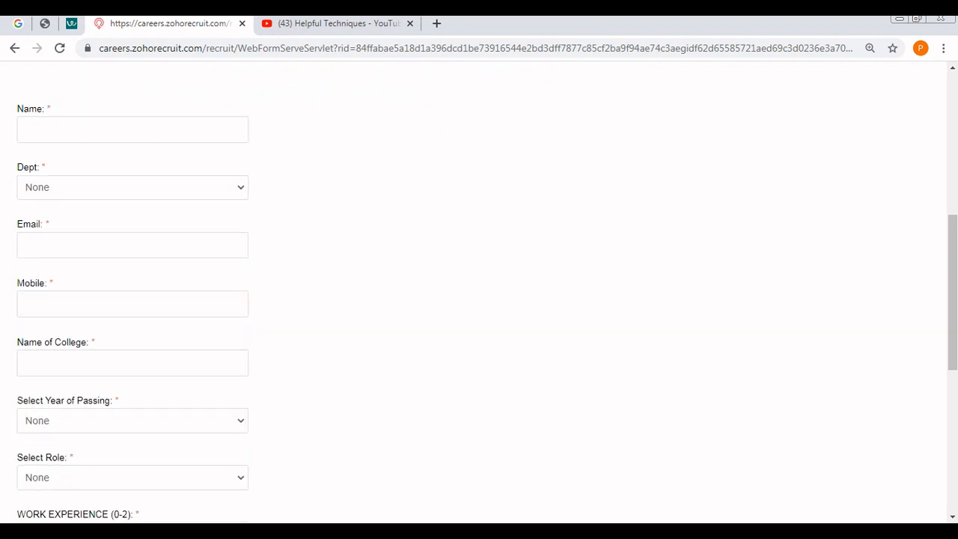
{"action": "left_click", "coordinate": [132, 302]}
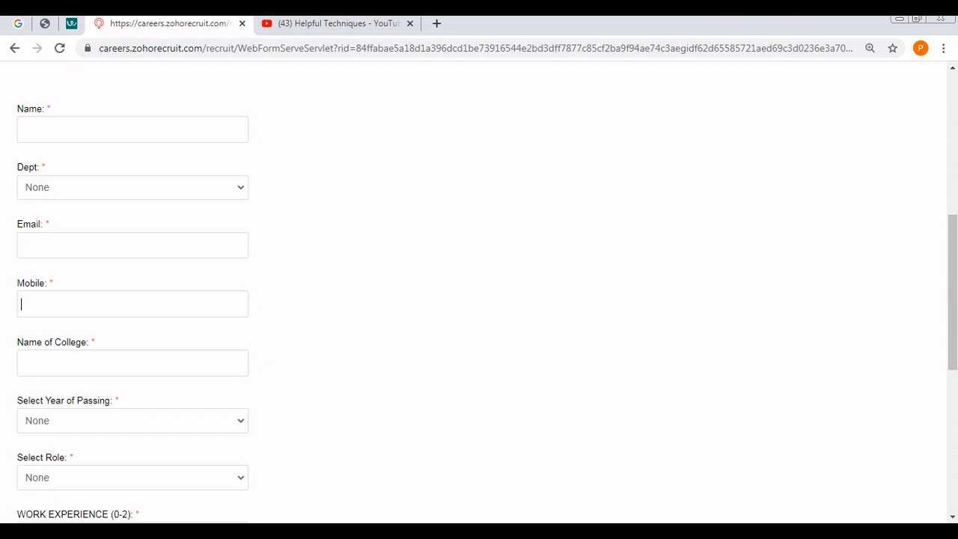
{"action": "scroll", "scroll_direction": "down", "scroll_amount": 3}
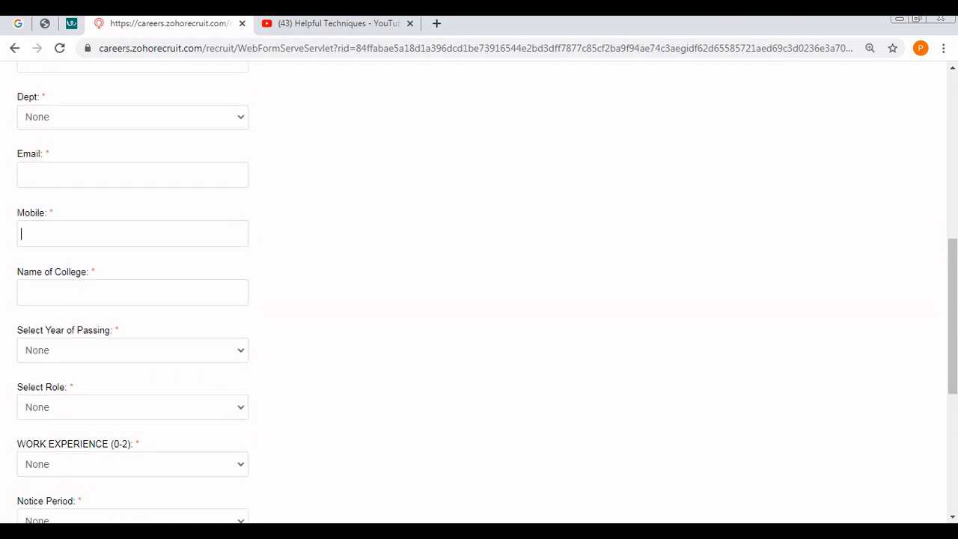
{"action": "scroll", "scroll_direction": "down", "scroll_amount": 3}
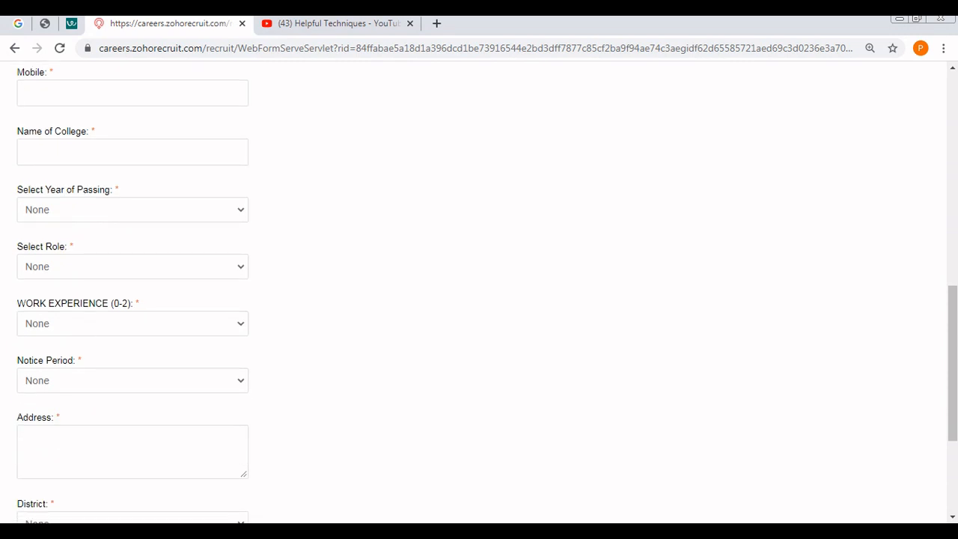
Check the Year of Passing choices and view the fields down to the resume attachment
{"action": "left_click", "coordinate": [132, 209]}
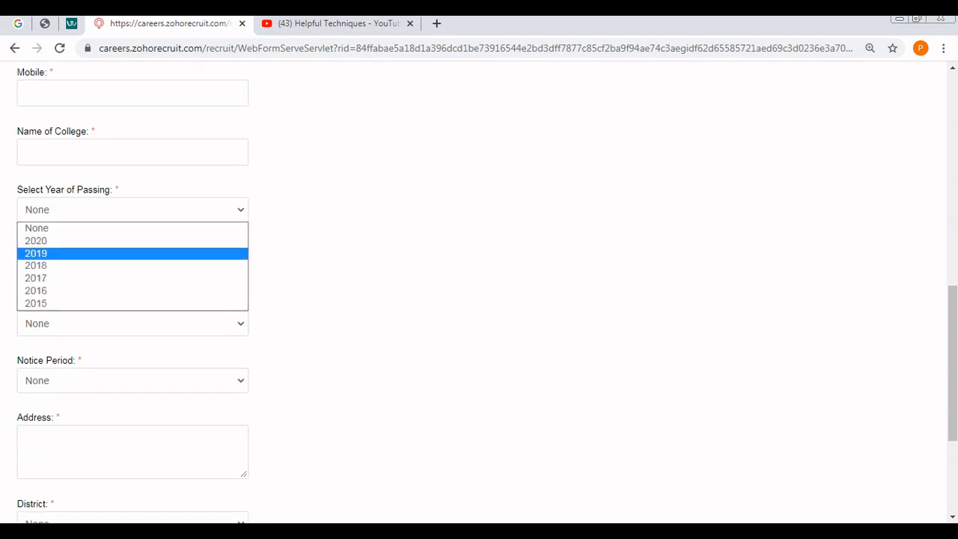
{"action": "mouse_move", "coordinate": [36, 239]}
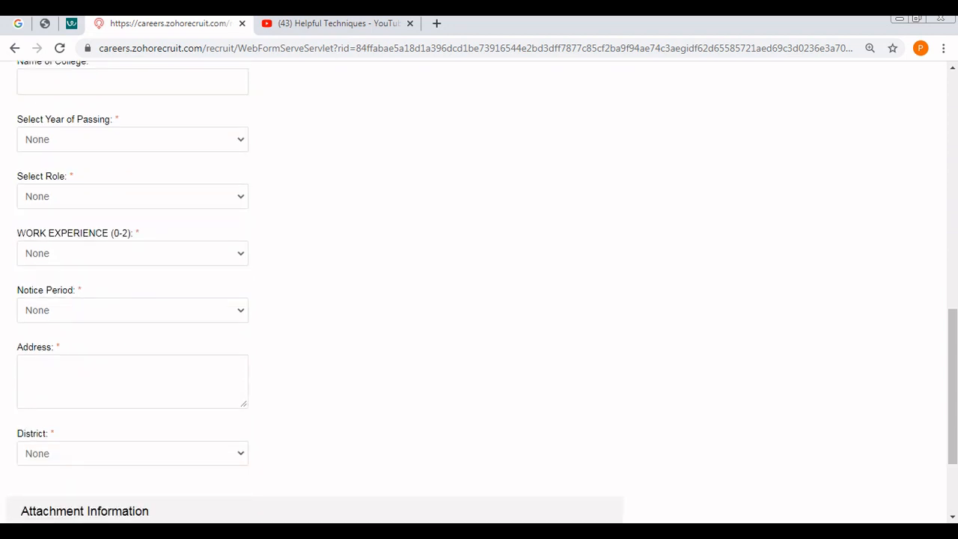
{"action": "left_click", "coordinate": [132, 196]}
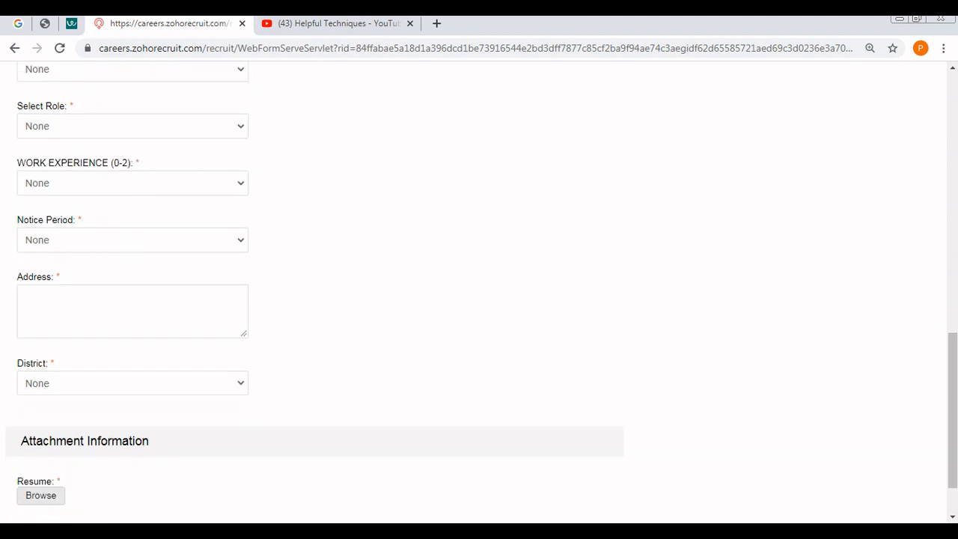
{"action": "left_click", "coordinate": [131, 183]}
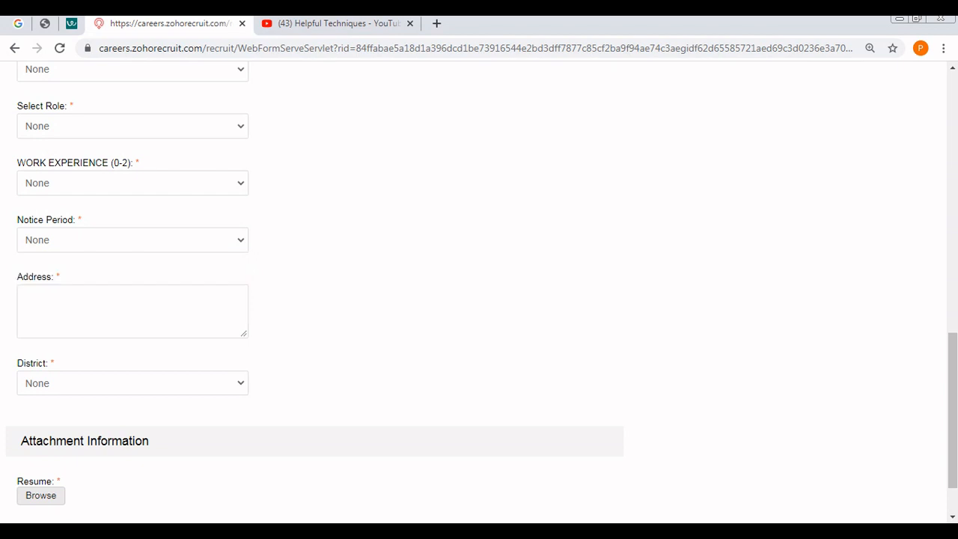
Check the District choices (Tuticorin, Tenkasi, Tirunelveli, Kanyakumari, Others) and return to the notes above the form
{"action": "scroll", "scroll_direction": "down", "scroll_amount": 3}
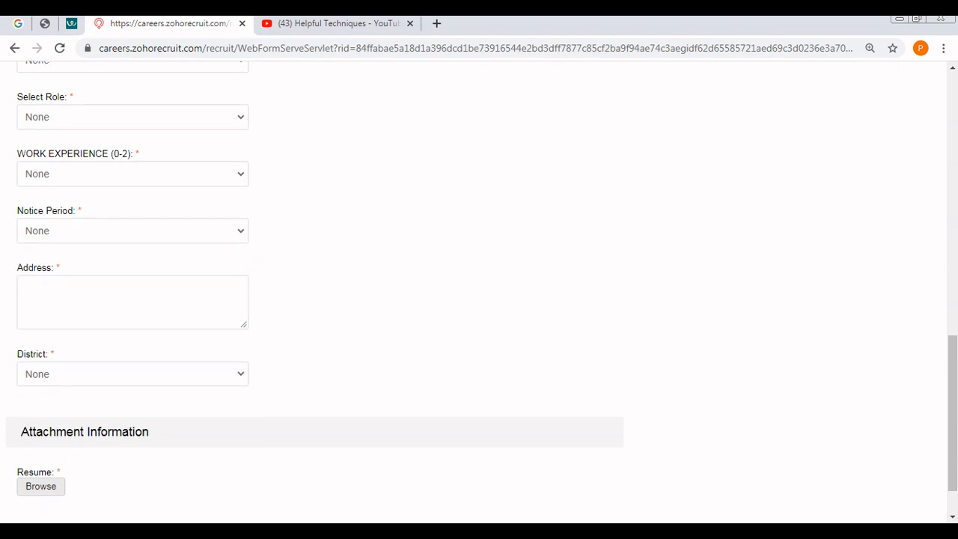
{"action": "left_click", "coordinate": [132, 314]}
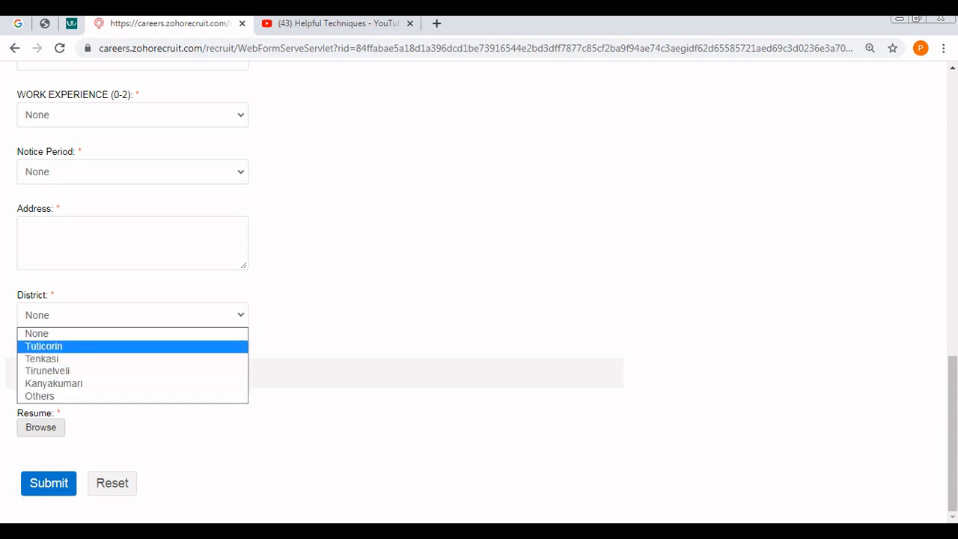
{"action": "mouse_move", "coordinate": [36, 333]}
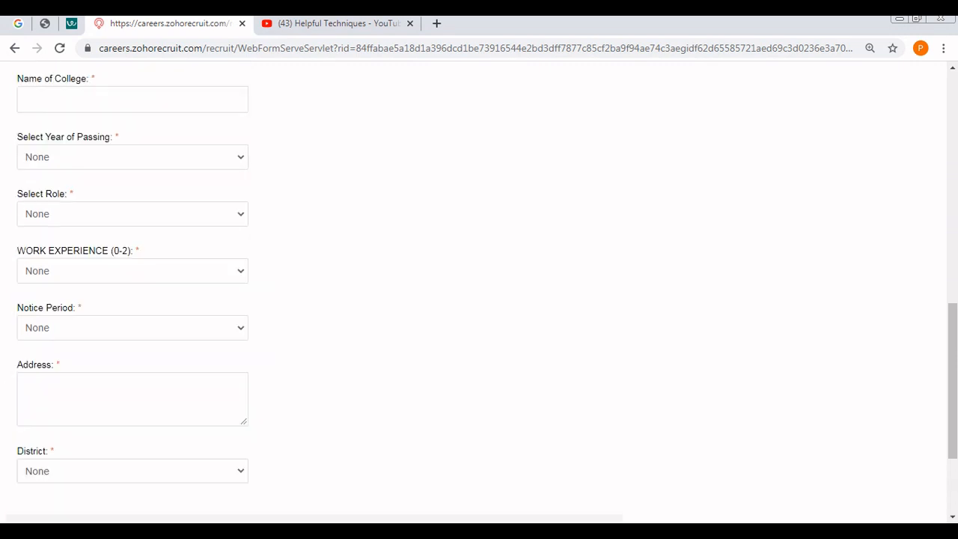
{"action": "scroll", "scroll_direction": "up", "scroll_amount": 3}
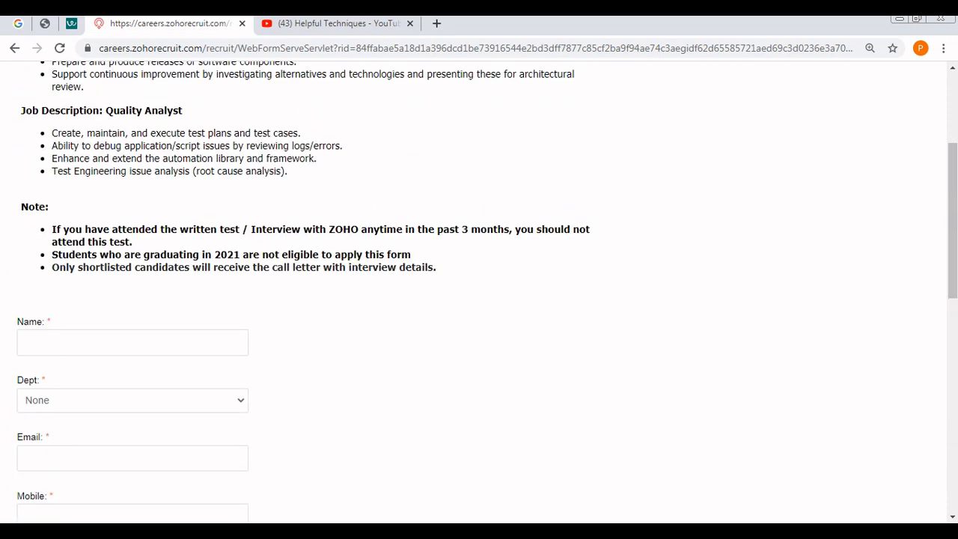
{"action": "scroll", "scroll_direction": "up", "scroll_amount": 3}
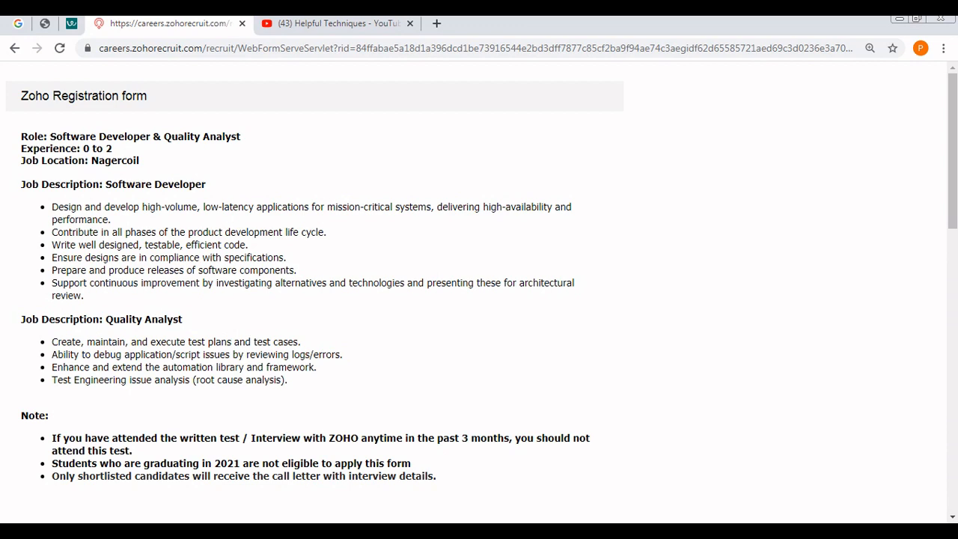
{"action": "scroll", "scroll_direction": "down", "scroll_amount": 3}
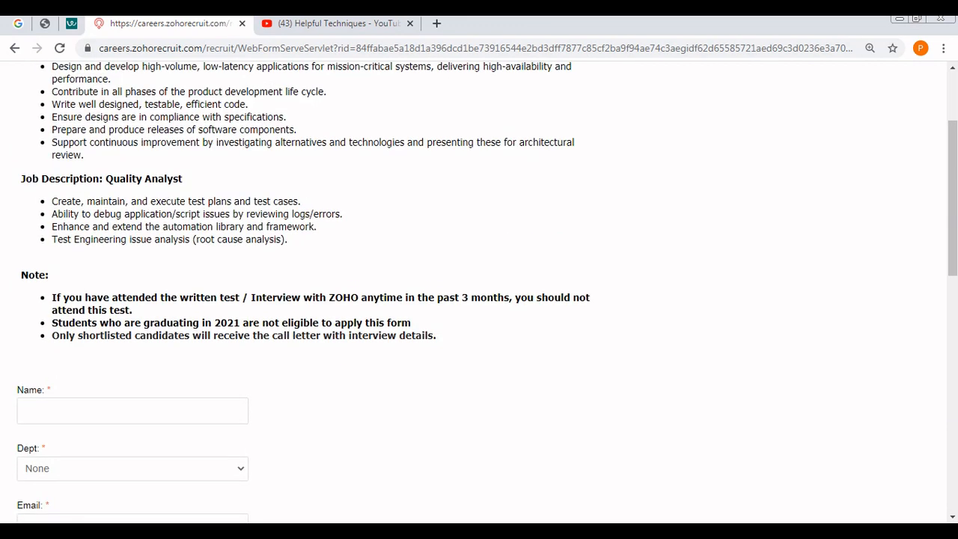